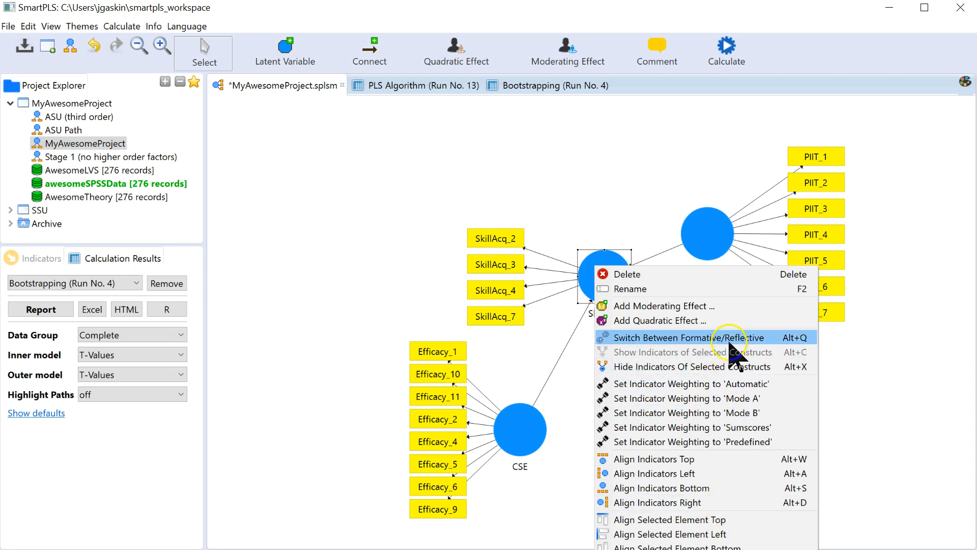
# - Switch the SkillAcq construct to formative measurement so its indicator arrows point into it
pyautogui.click(685, 337)
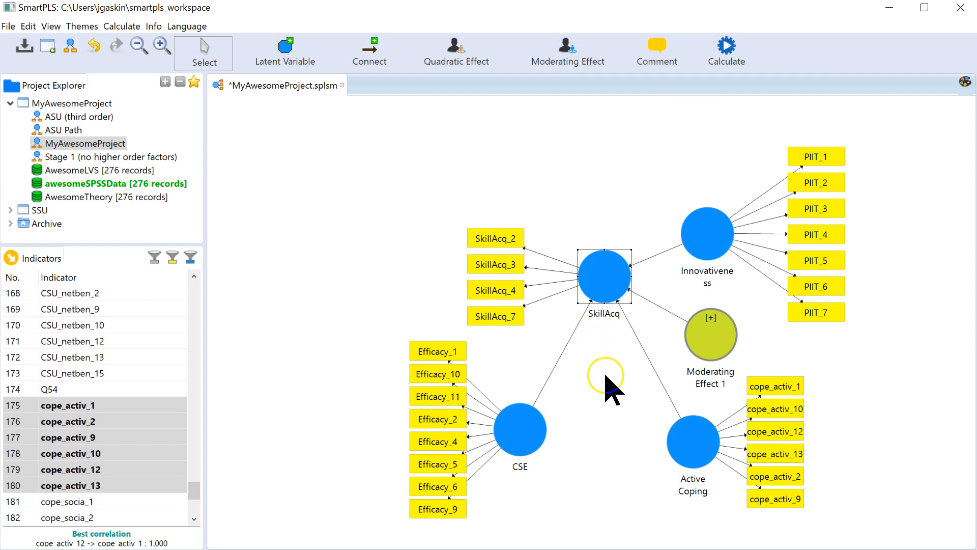